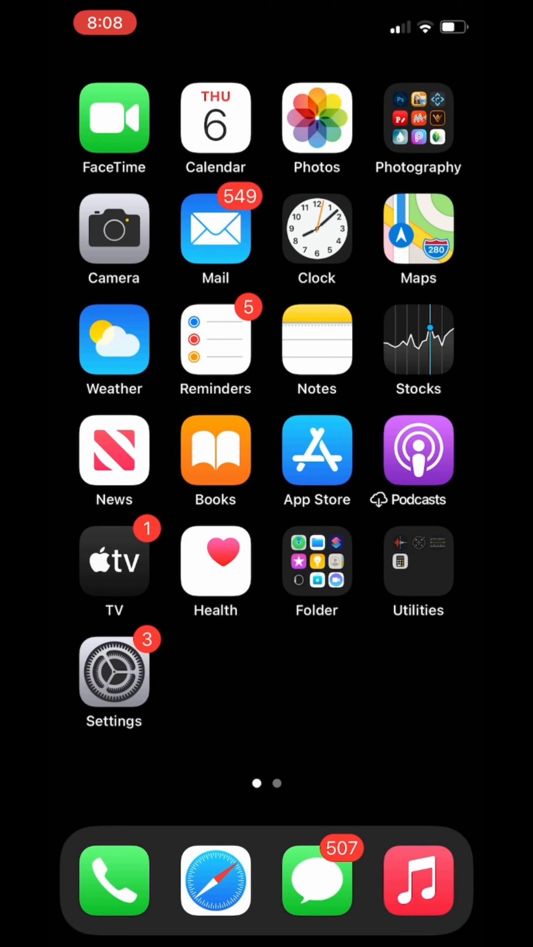
Restore the silver pistol's edge, then save the cutout to the album as a transparent PNG.
{"action": "left_click", "coordinate": [417, 118]}
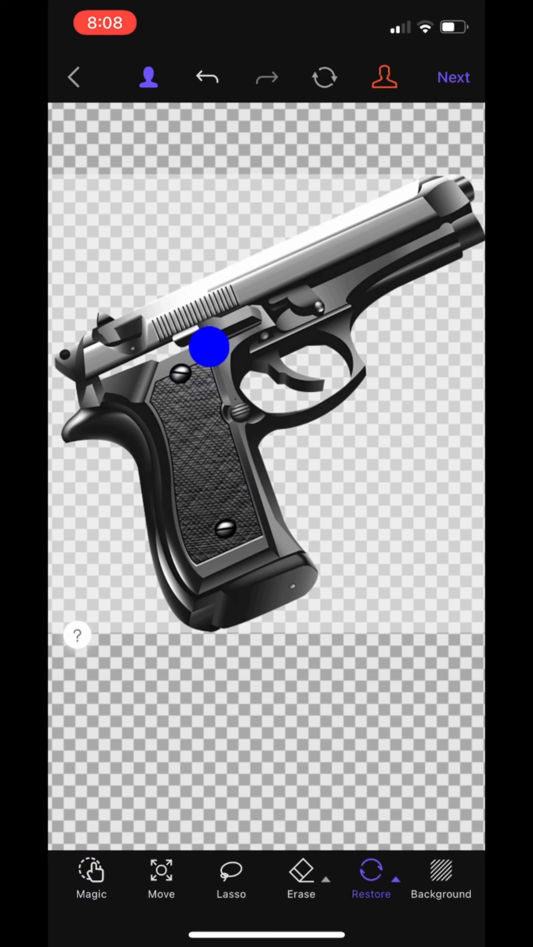
{"action": "left_click_drag", "start_coordinate": [208, 346], "coordinate": [109, 375]}
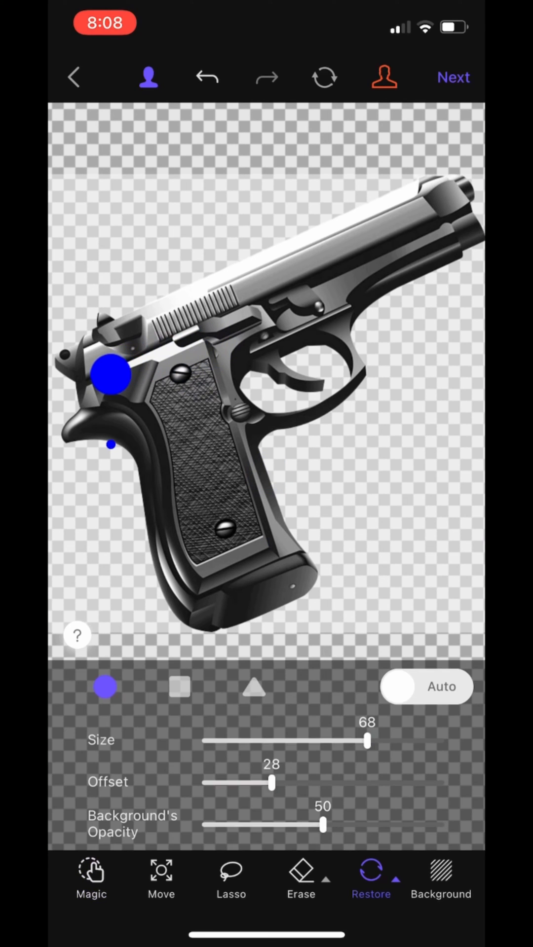
{"action": "left_click", "coordinate": [453, 77]}
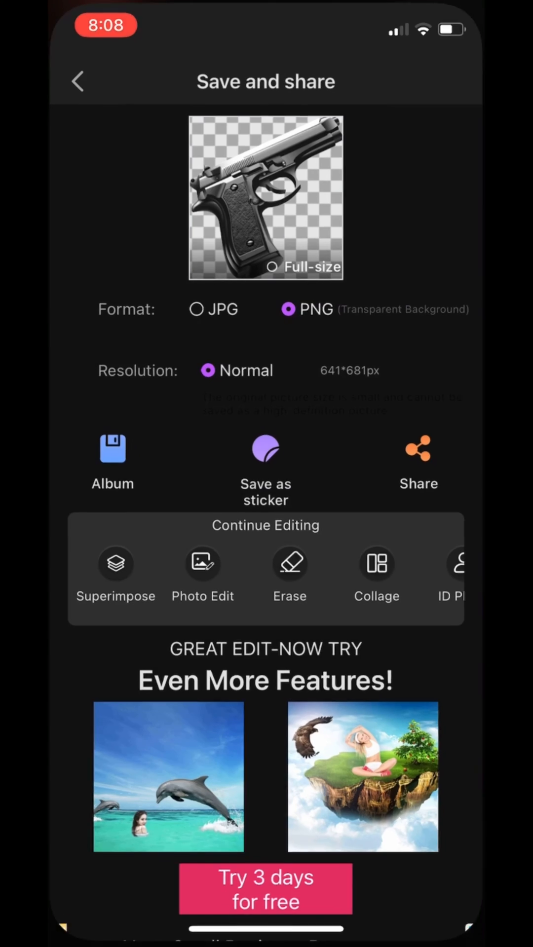
{"action": "left_click", "coordinate": [112, 450]}
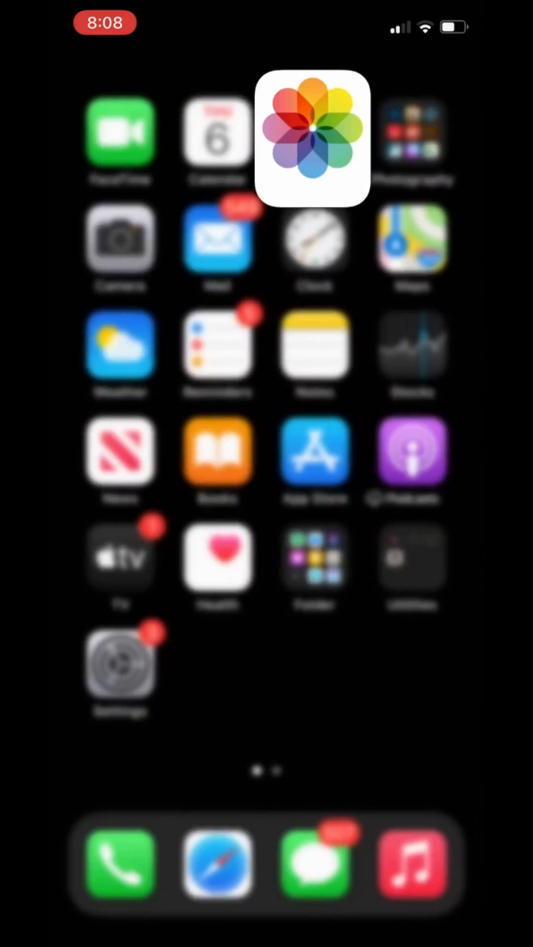
View the saved cutout, then send the gold pistol cutout on to the PNG save stage.
{"action": "left_click", "coordinate": [412, 131]}
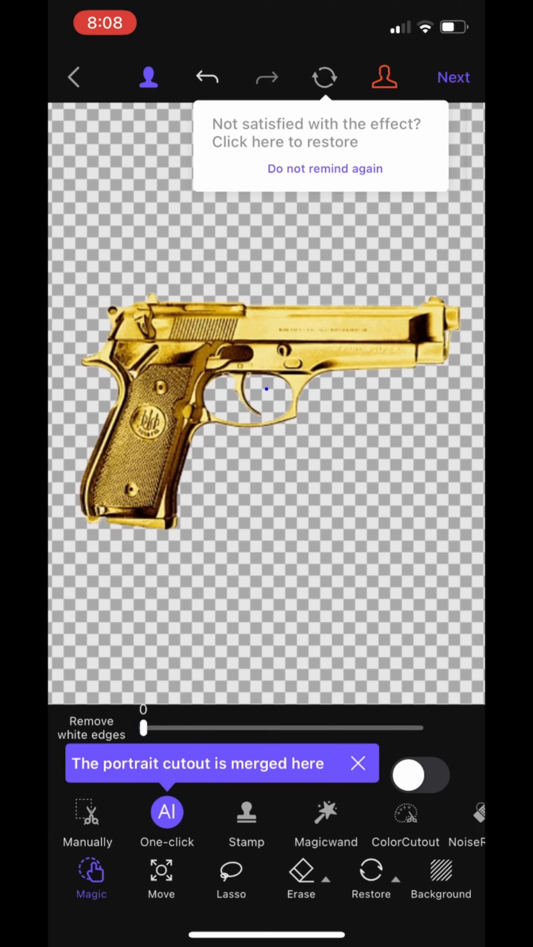
{"action": "left_click", "coordinate": [452, 77]}
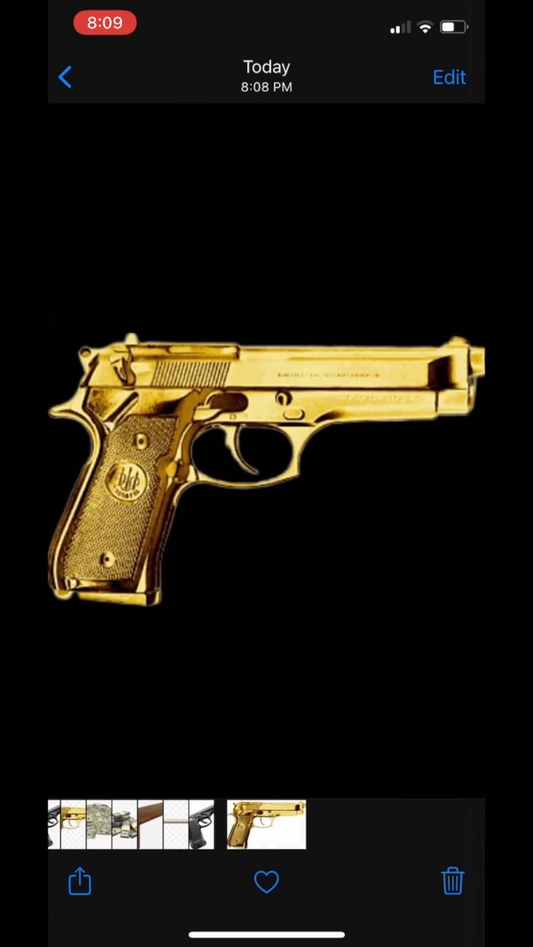
Return from Photos to the cutout editor and proceed with the money pile cutout.
{"action": "left_click", "coordinate": [64, 77]}
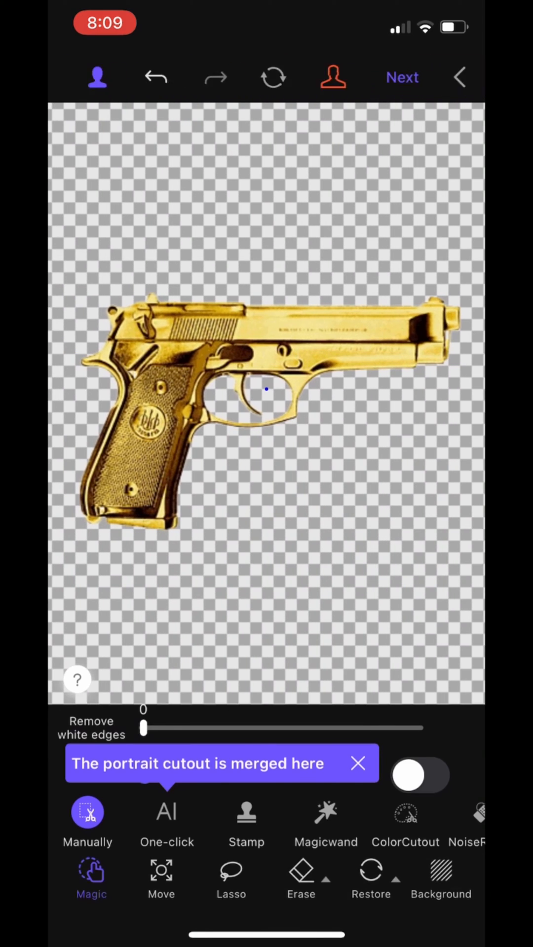
{"action": "left_click", "coordinate": [458, 77]}
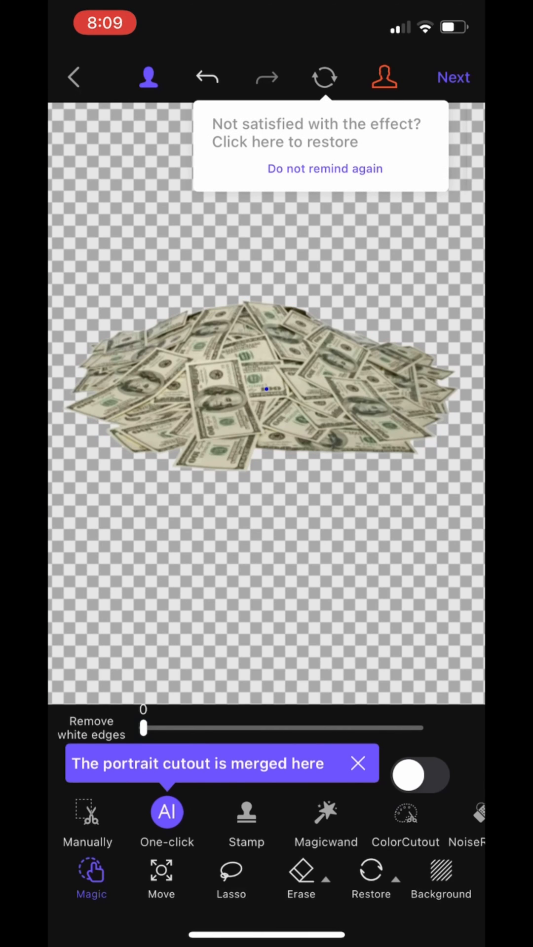
Save the money pile cutout to the album as a transparent PNG.
{"action": "left_click", "coordinate": [453, 77]}
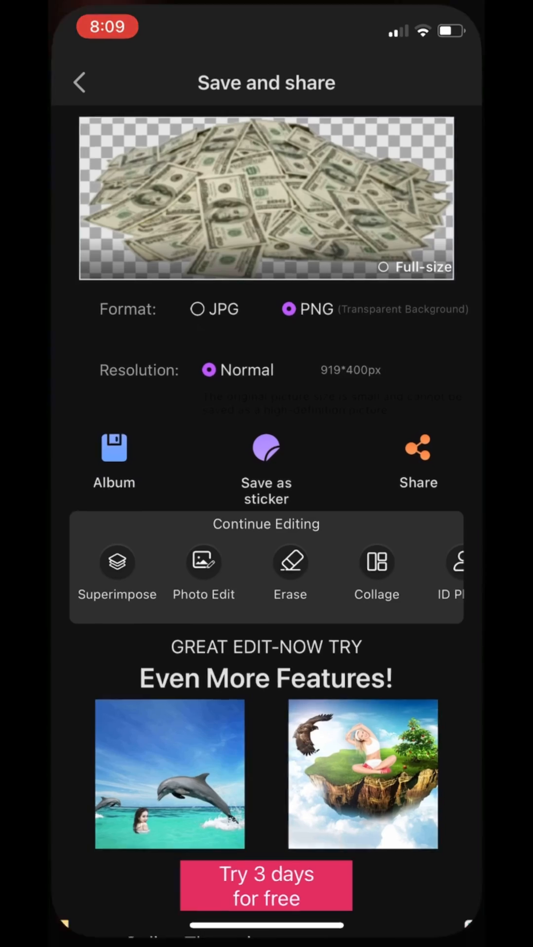
{"action": "left_click", "coordinate": [114, 456]}
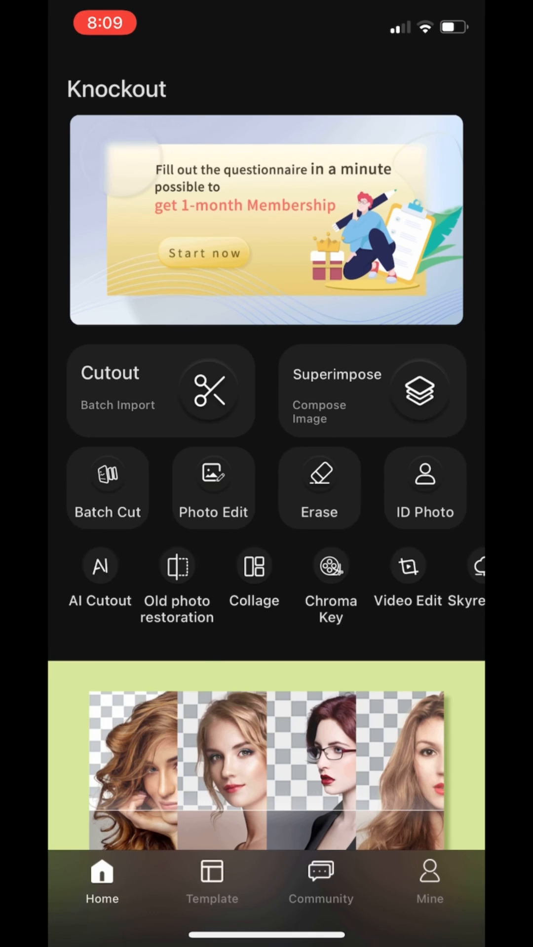
Start a new cutout for the money stacks photo.
{"action": "left_click", "coordinate": [160, 390]}
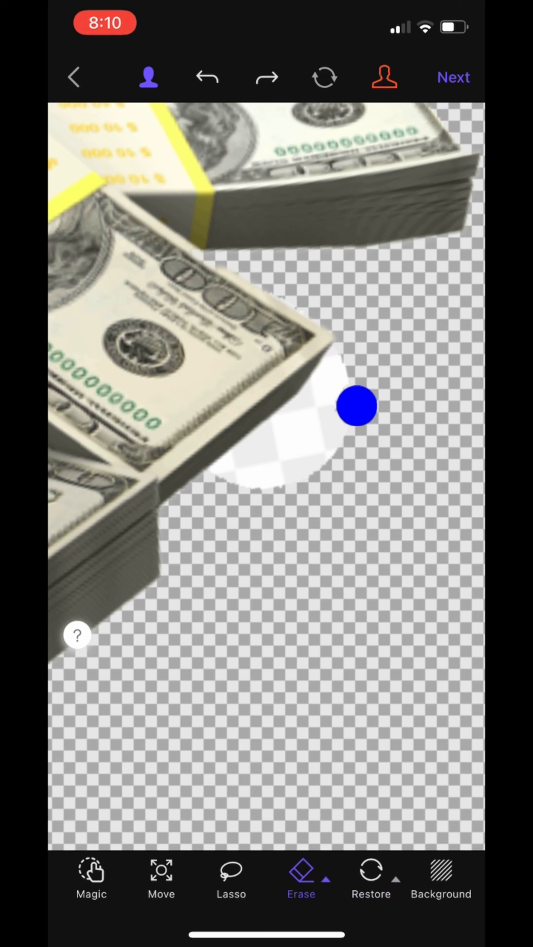
Erase leftover background beside the money stacks and save the cutout as a transparent PNG.
{"action": "left_click_drag", "start_coordinate": [355, 406], "coordinate": [225, 477]}
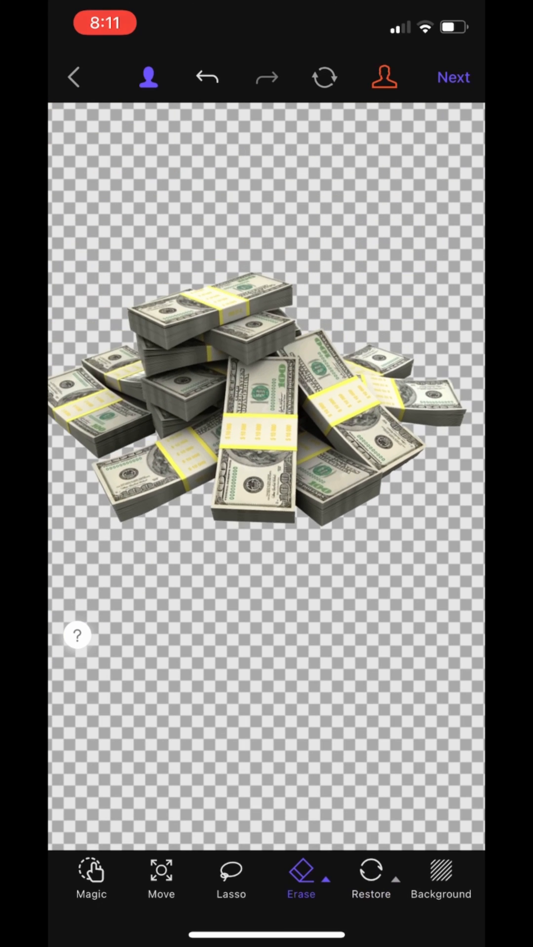
{"action": "left_click", "coordinate": [452, 76]}
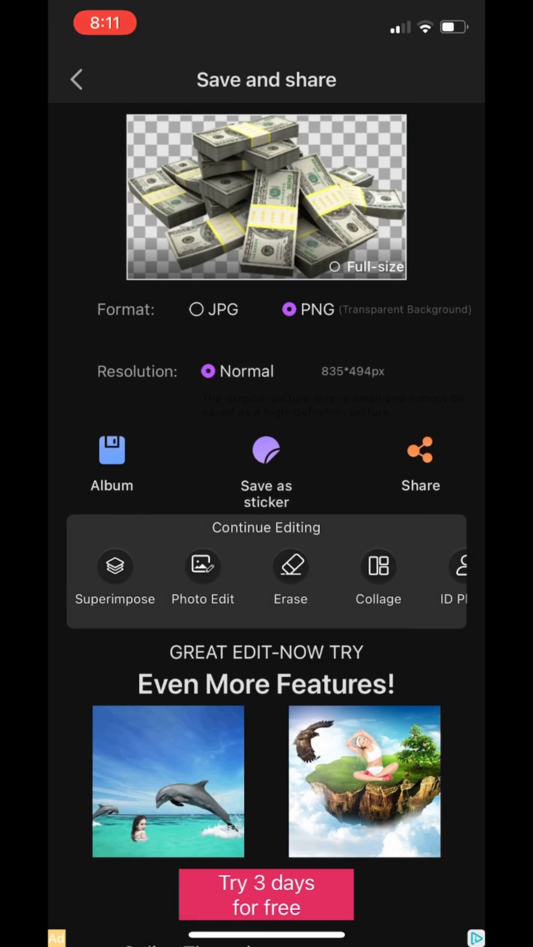
{"action": "left_click", "coordinate": [111, 453]}
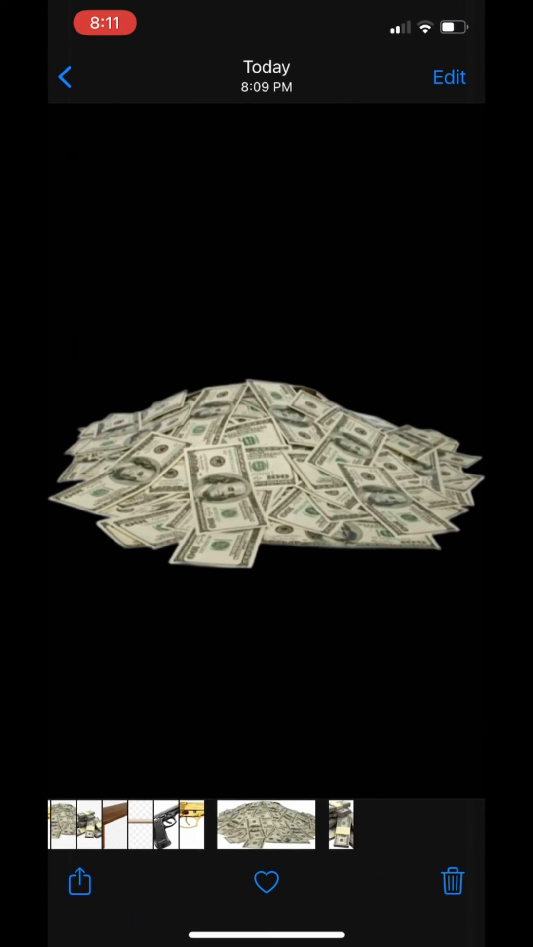